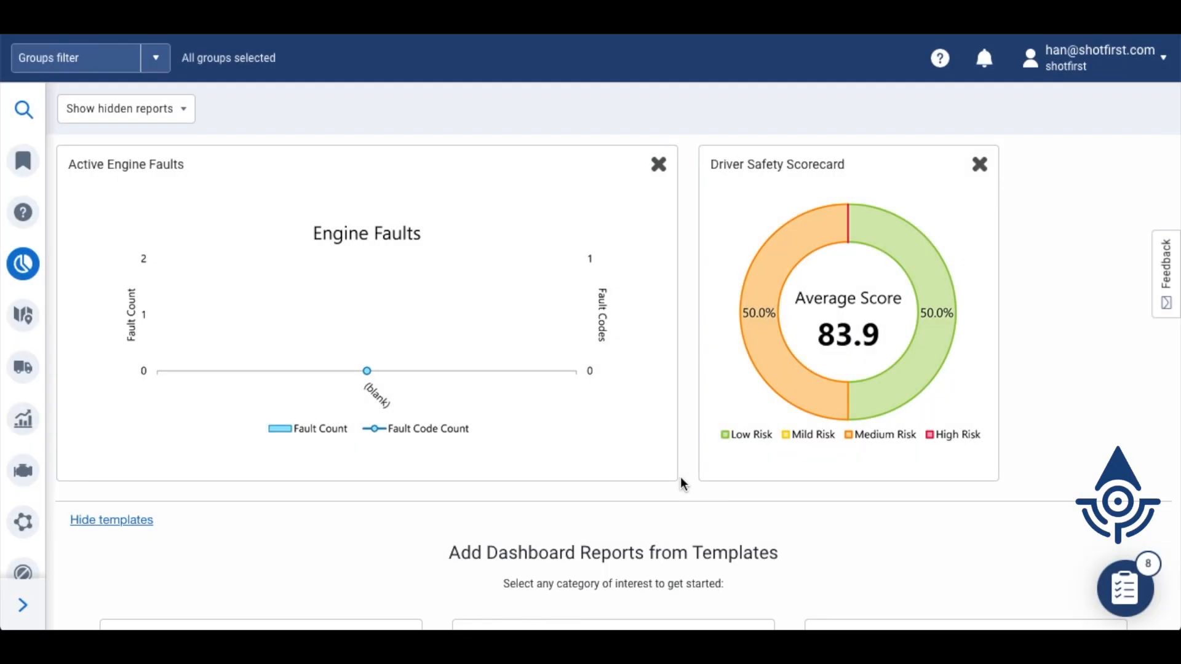
mouse_move(467, 482)
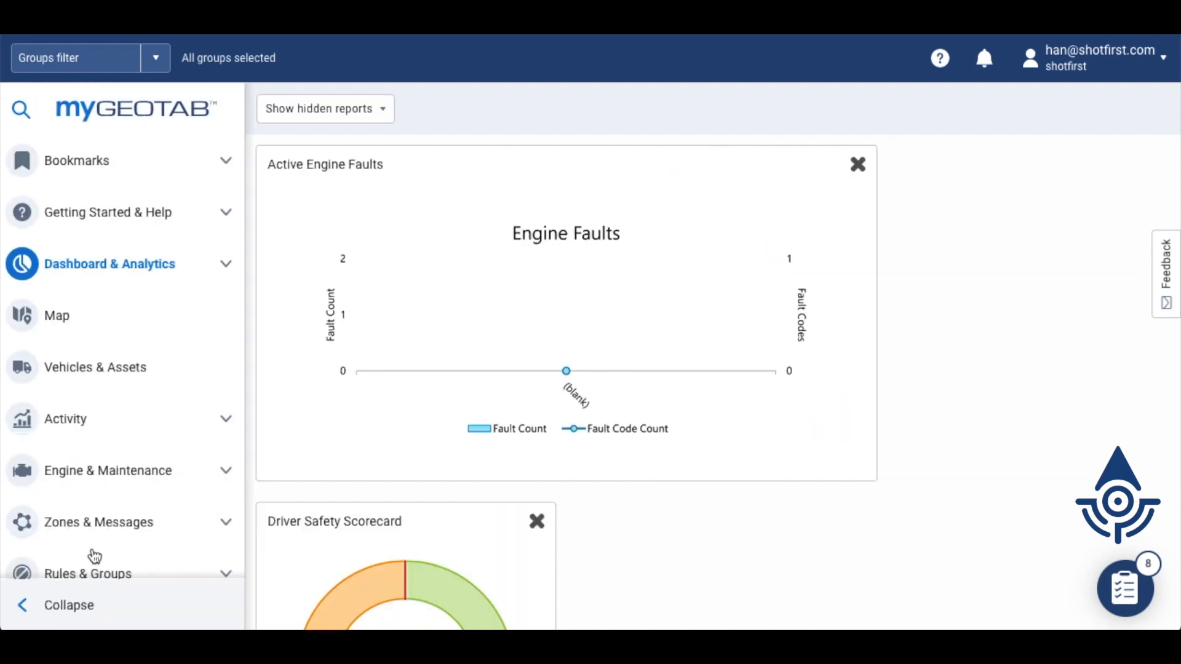
Go to the Risk Management report under Activity so its options show
left_click(66, 418)
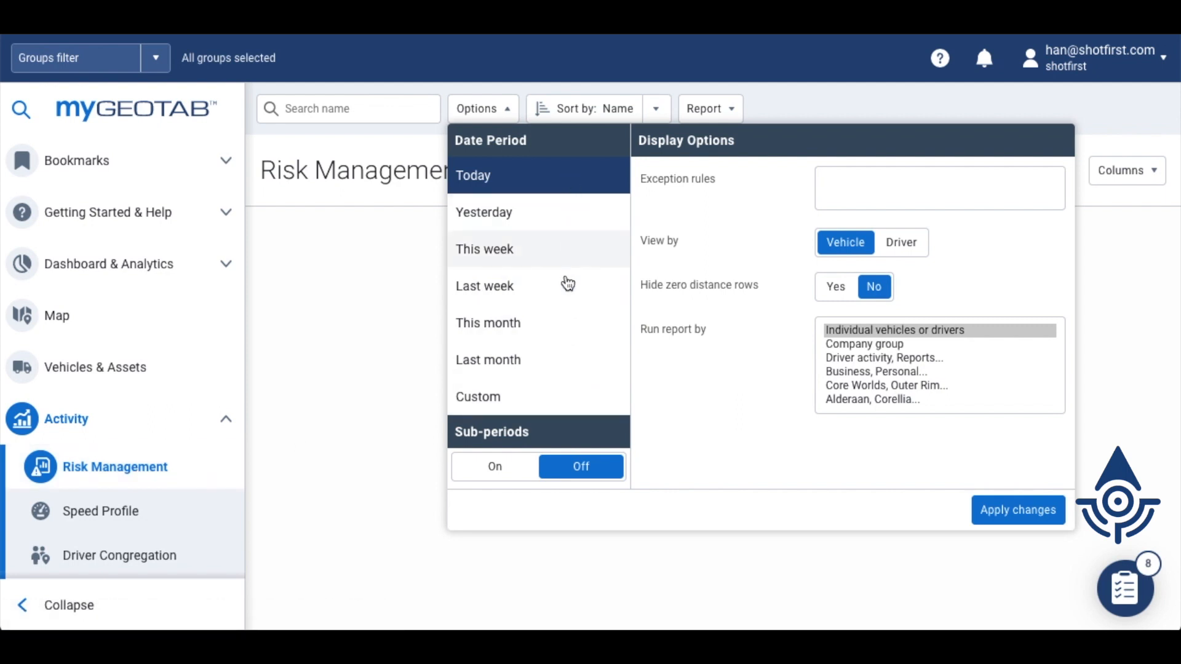
Use a custom period 11/21/21 12:00 am to 11/27/21 11:59 pm with sub-periods off
left_click(477, 397)
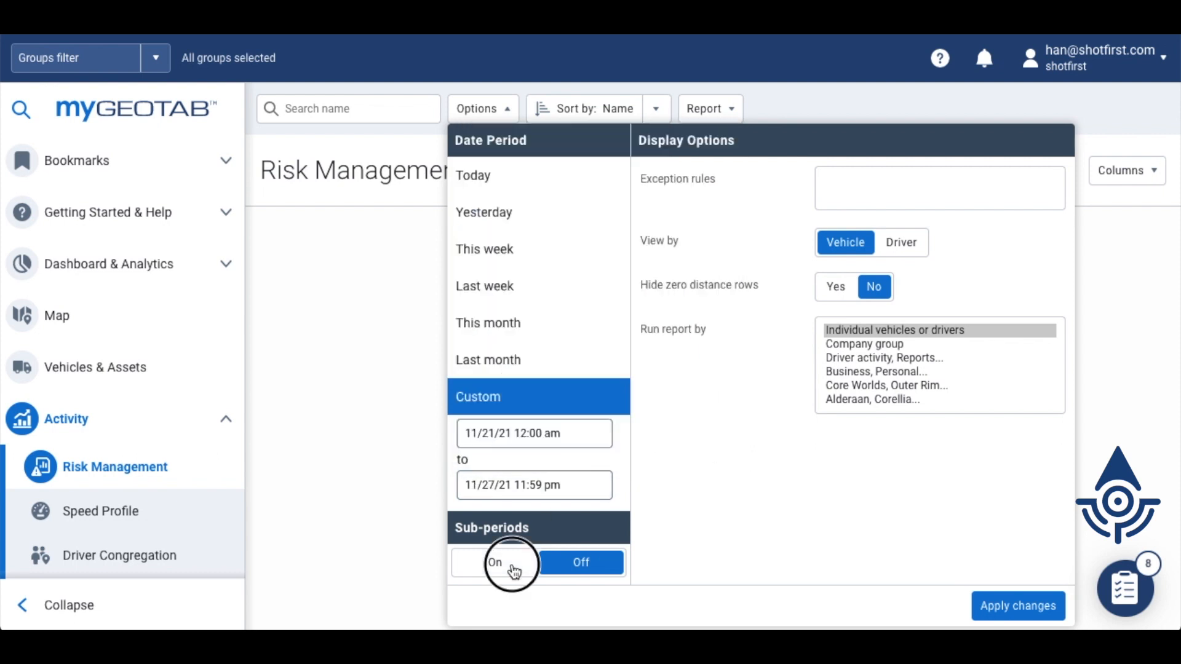
left_click(495, 562)
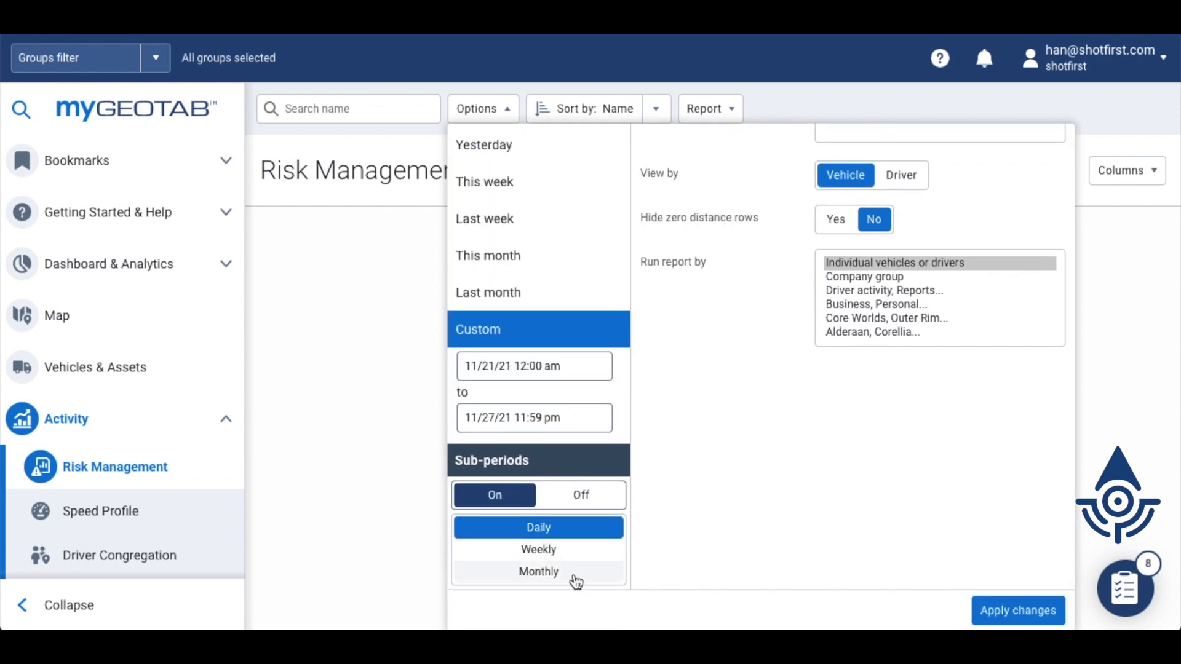
left_click(580, 495)
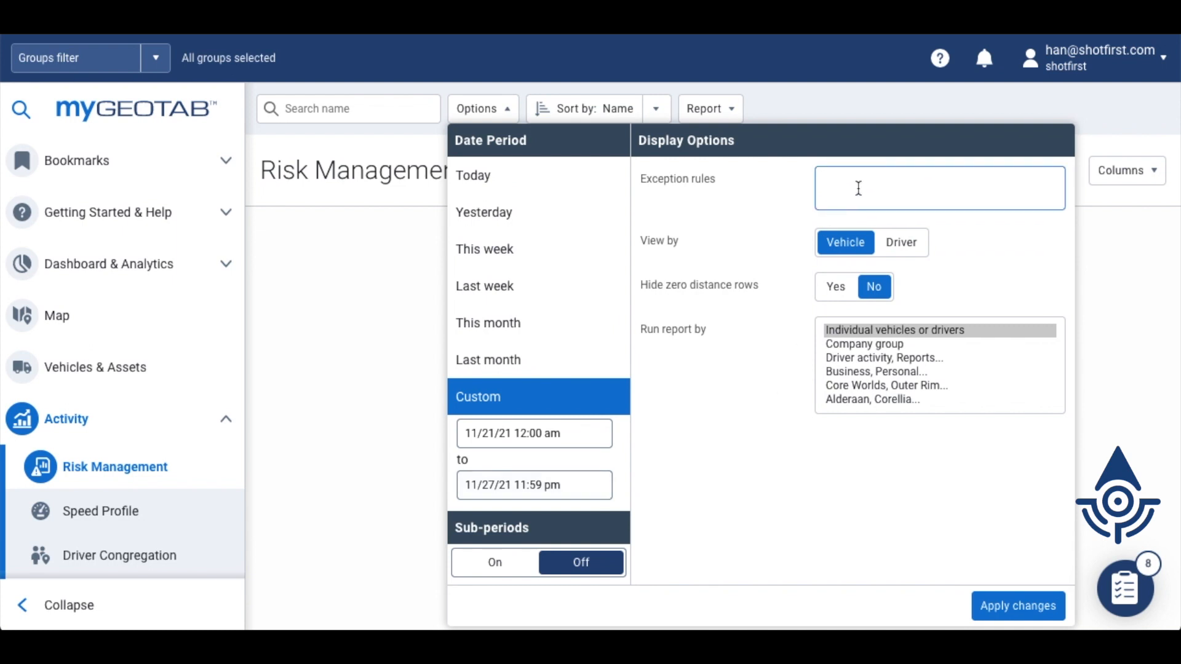
Add Hard Acceleration as the report's exception rule via the 'acc' search
type("acc")
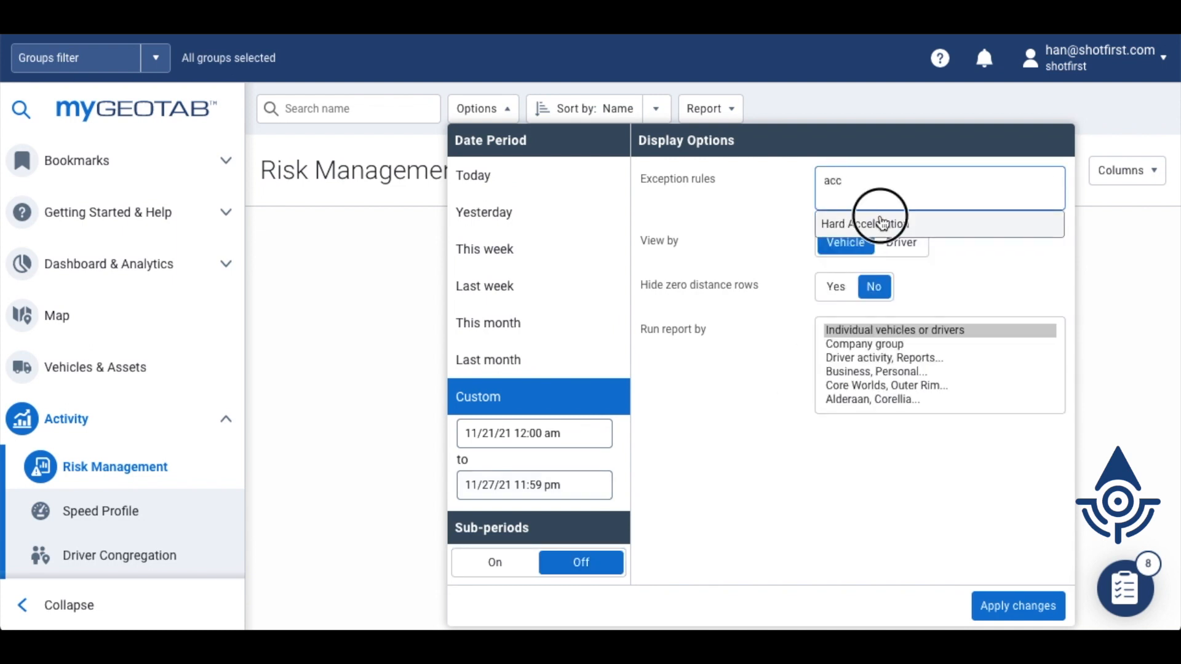
left_click(864, 224)
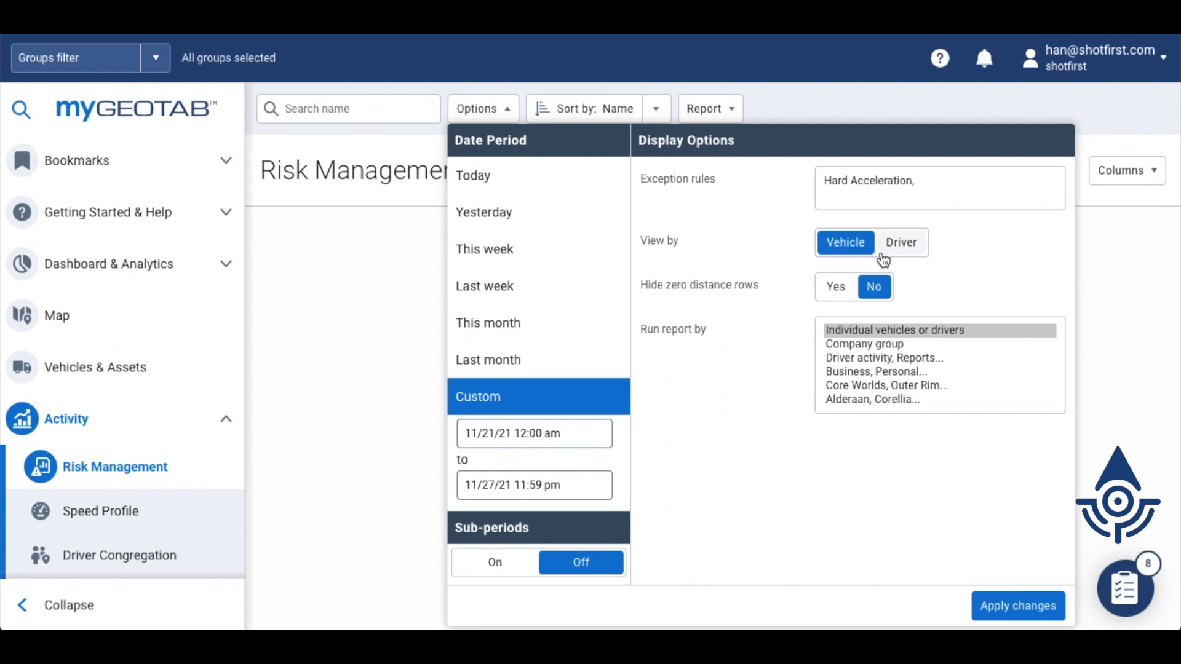
mouse_move(925, 250)
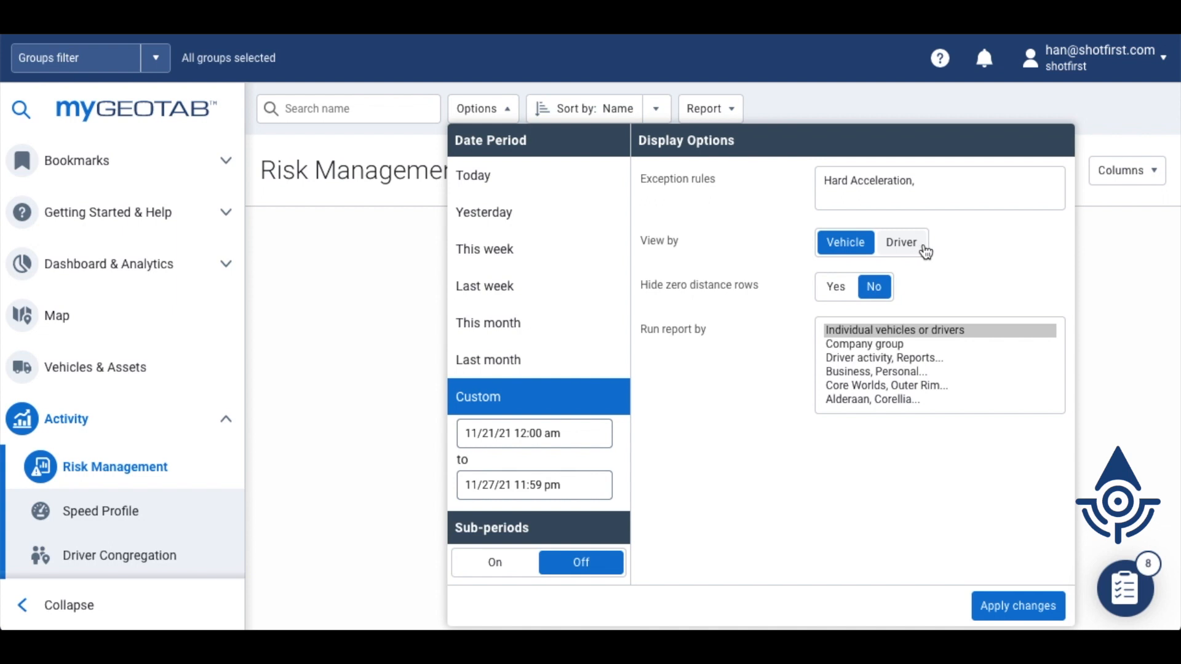
mouse_move(931, 266)
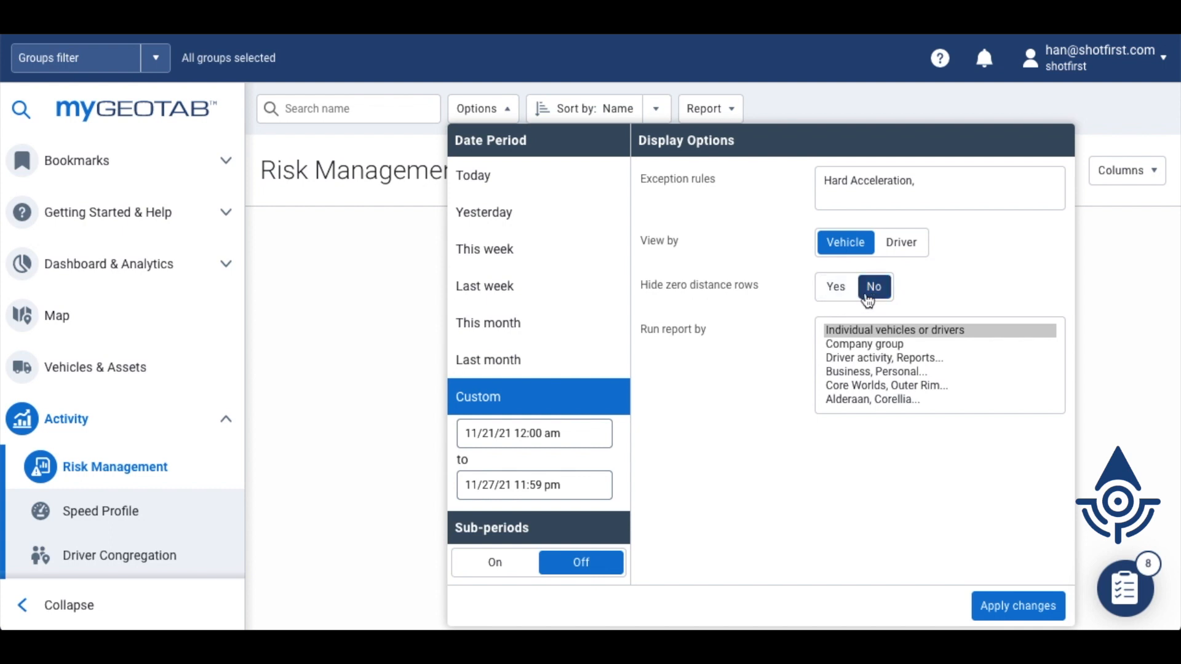
Hide zero-distance rows and apply the report options
left_click(834, 287)
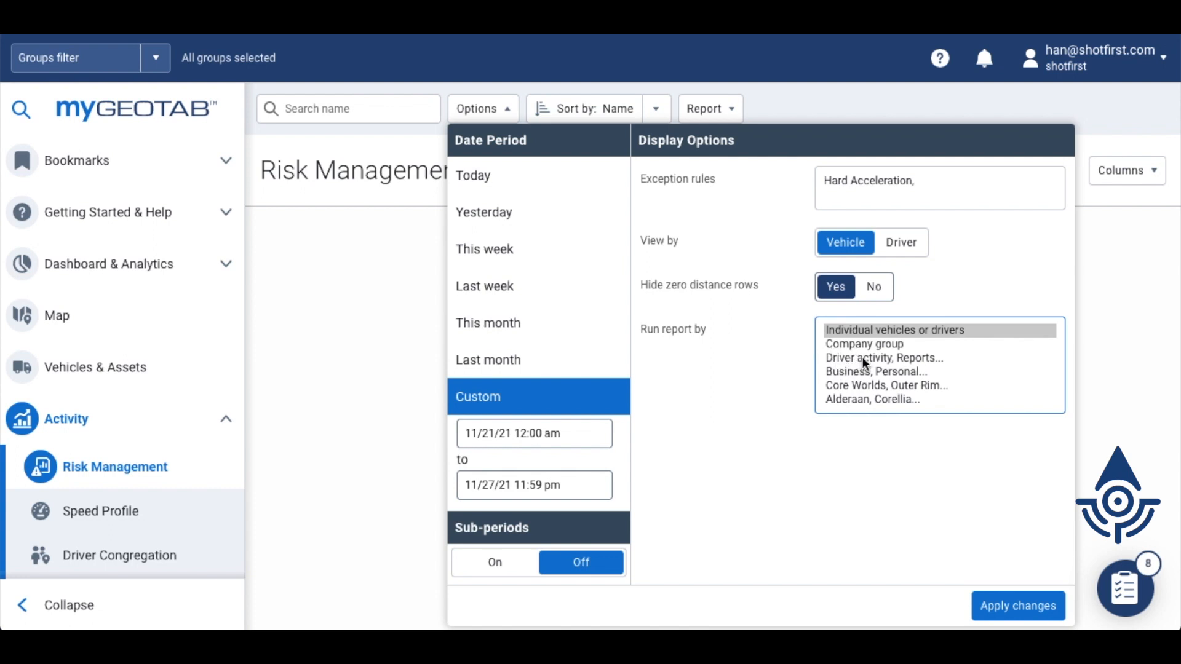
mouse_move(871, 345)
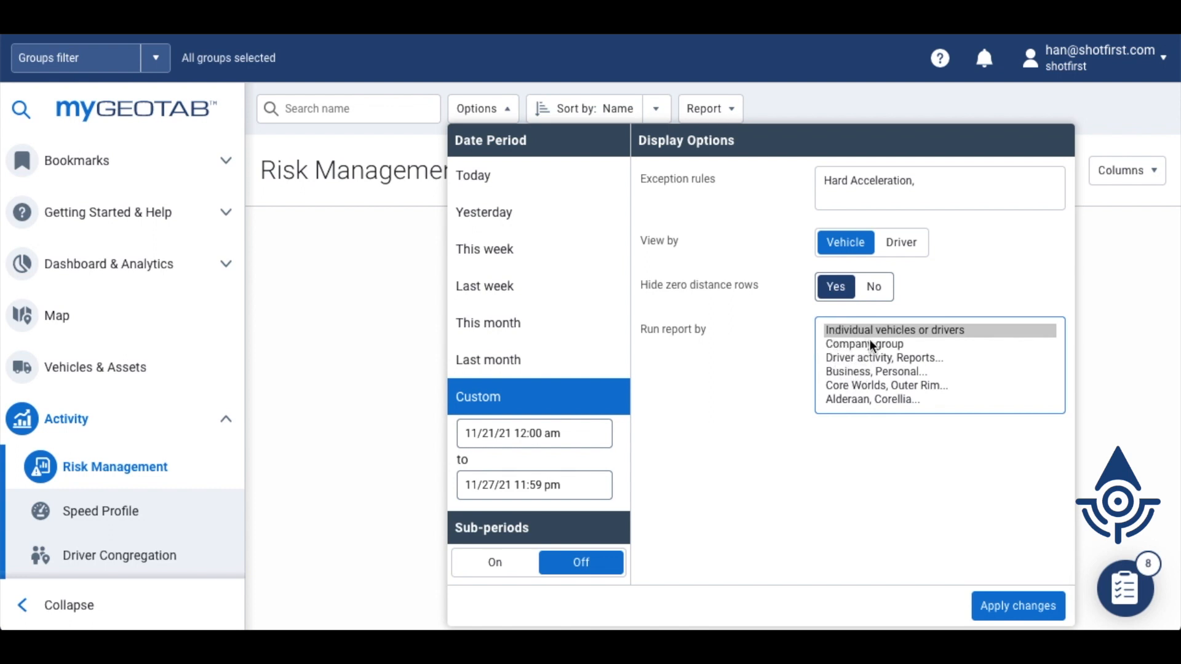
mouse_move(929, 341)
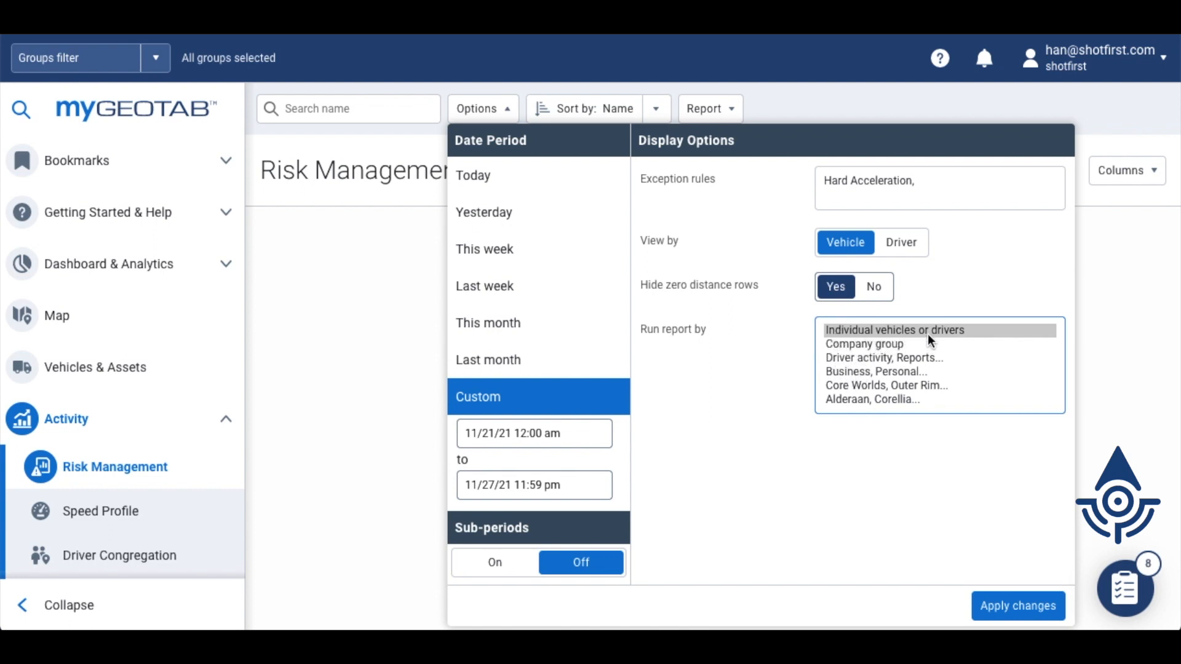
left_click(1017, 605)
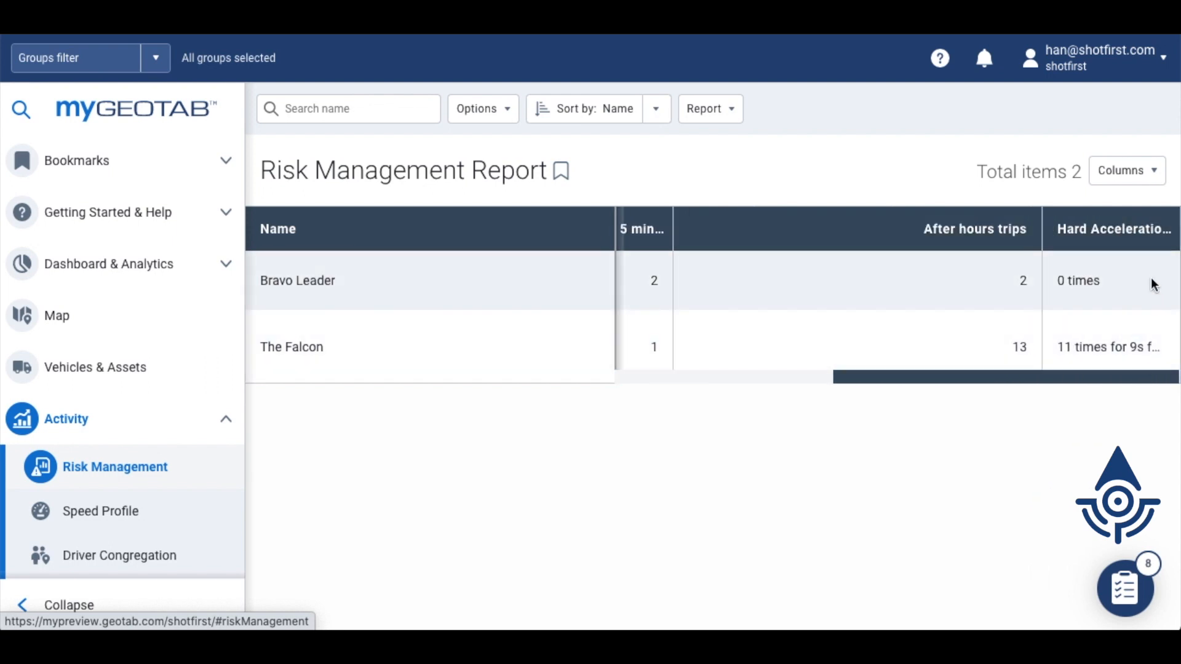
mouse_move(1162, 321)
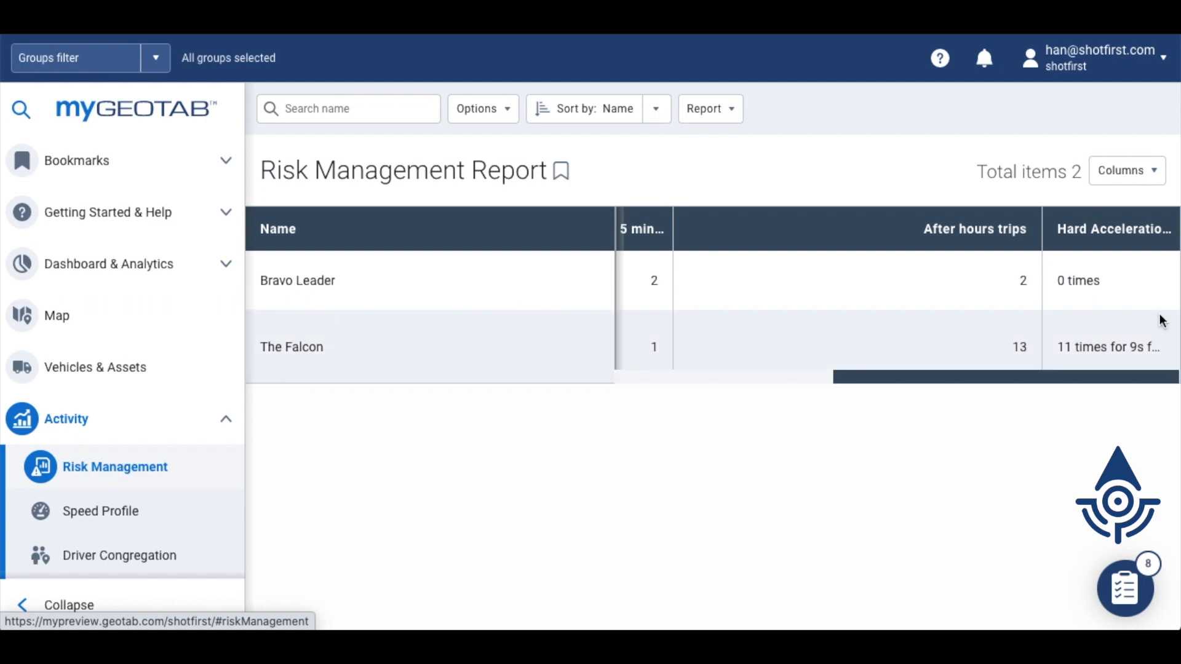
Keep only Distance and Hard Acceleration columns and show the report download formats
left_click(1123, 170)
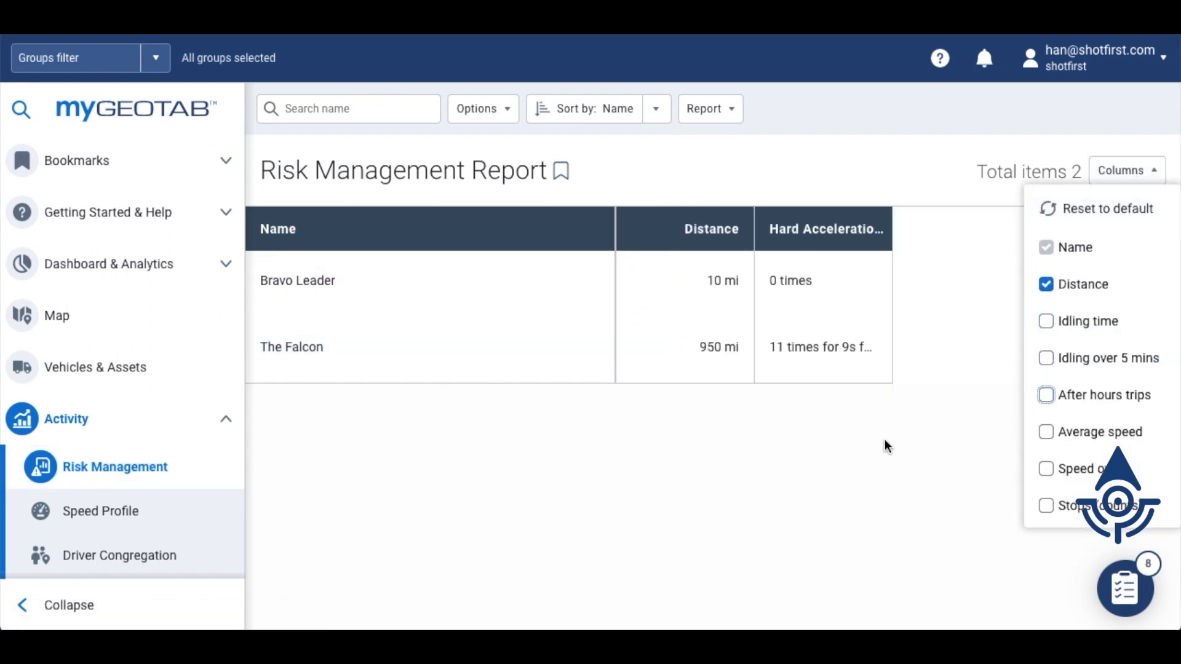
left_click(1122, 170)
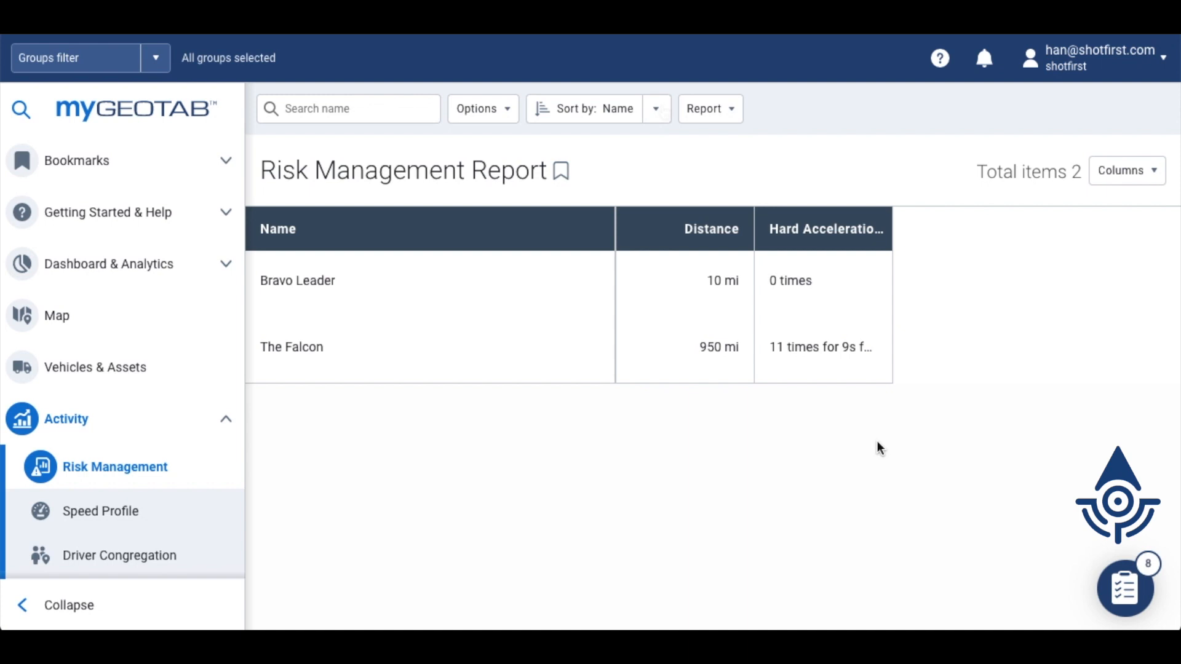
left_click(704, 109)
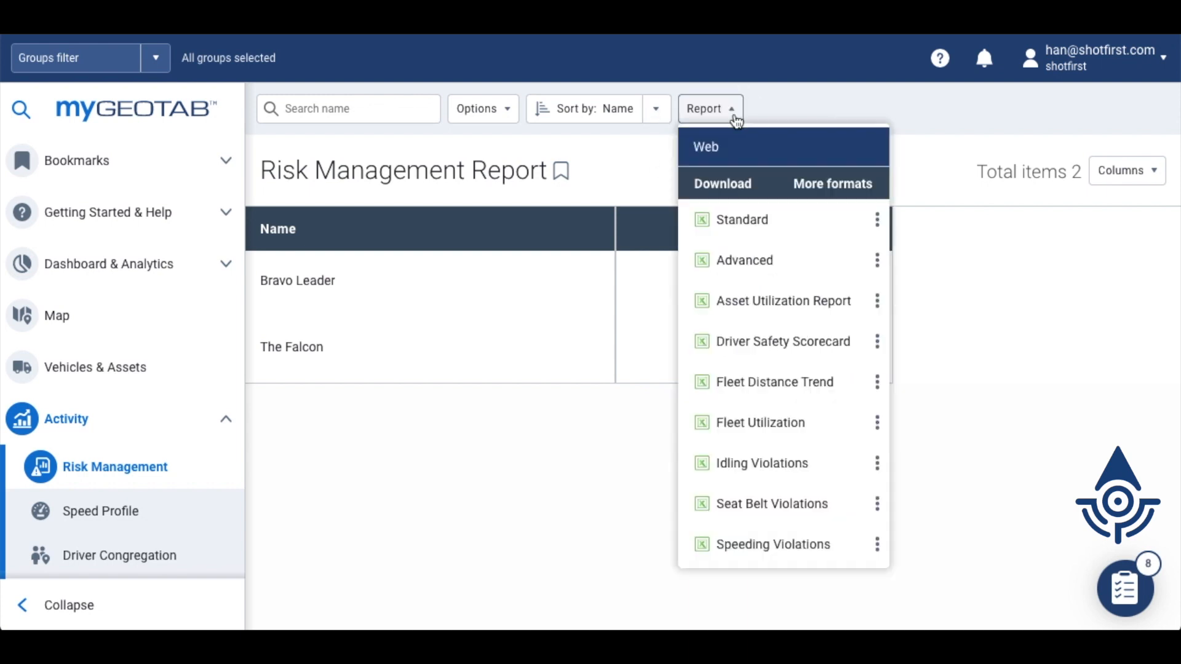